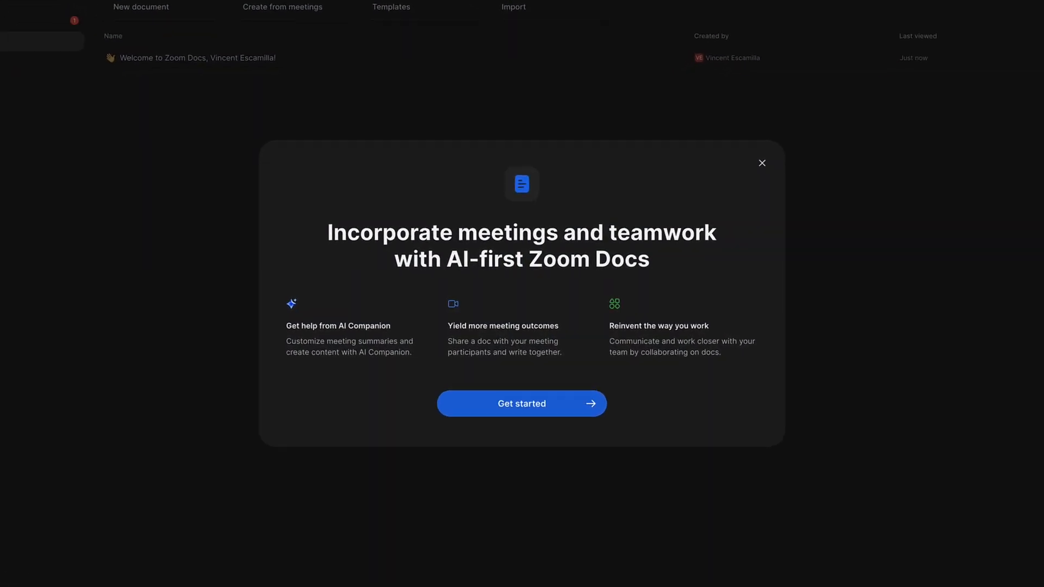
Dismiss the welcome introduction and open the 1:1 Meeting template document.
left_click(522, 403)
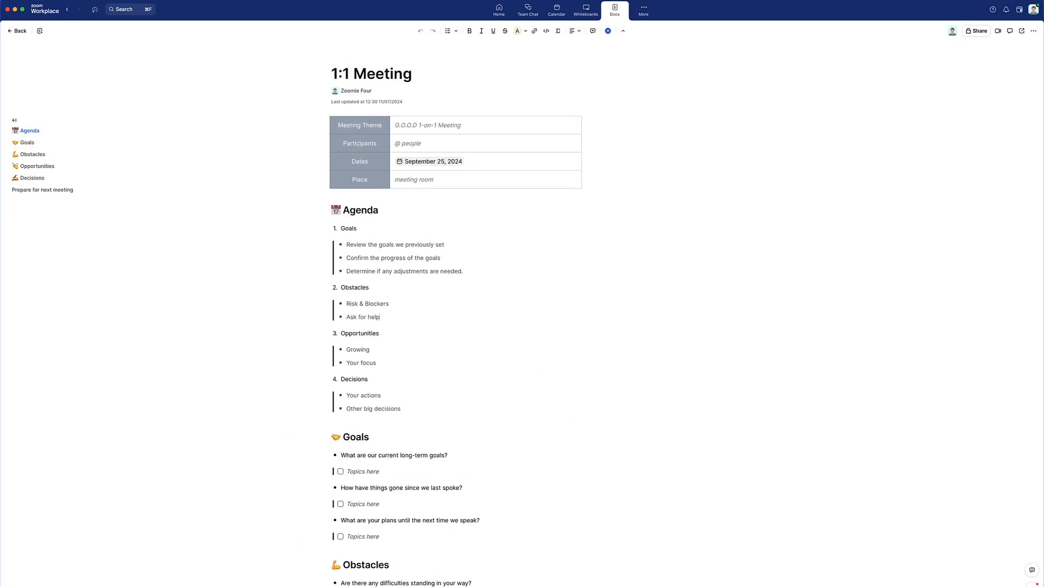
left_click(975, 31)
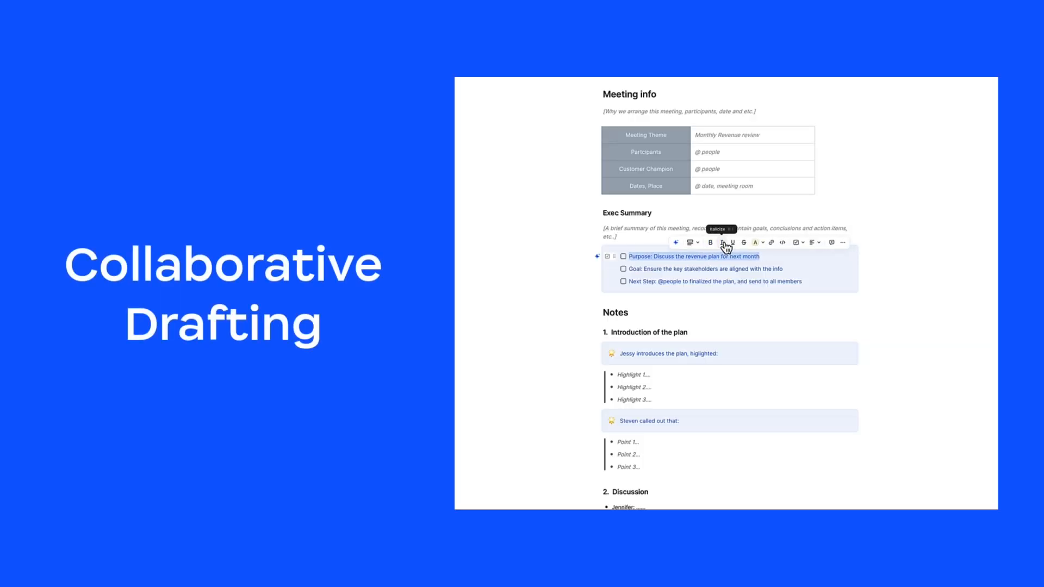
Strike through the Purpose line, invite a collaborator as Editor, and request AI meeting-agenda ideas.
left_click(743, 242)
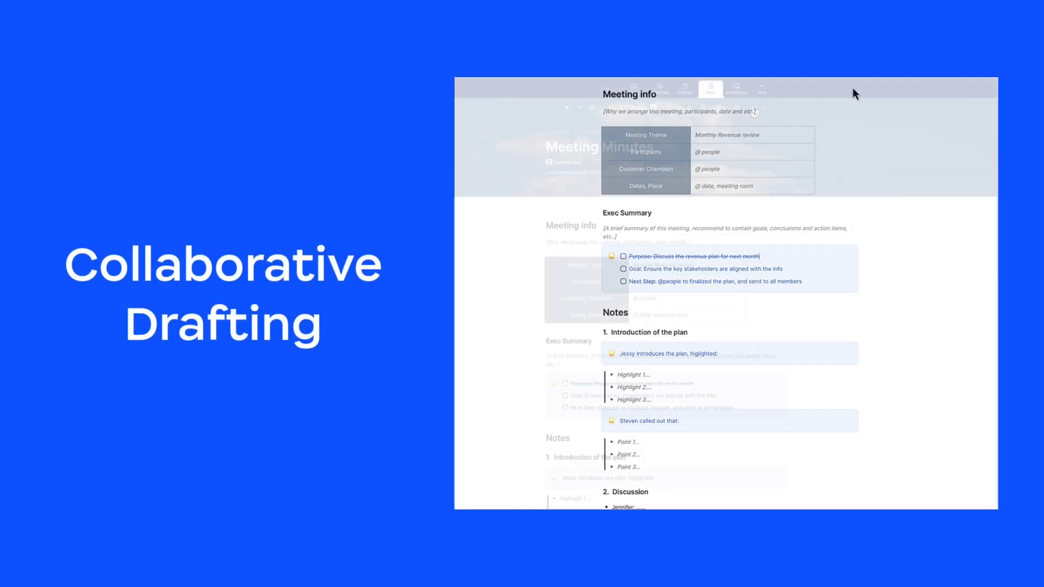
left_click(752, 108)
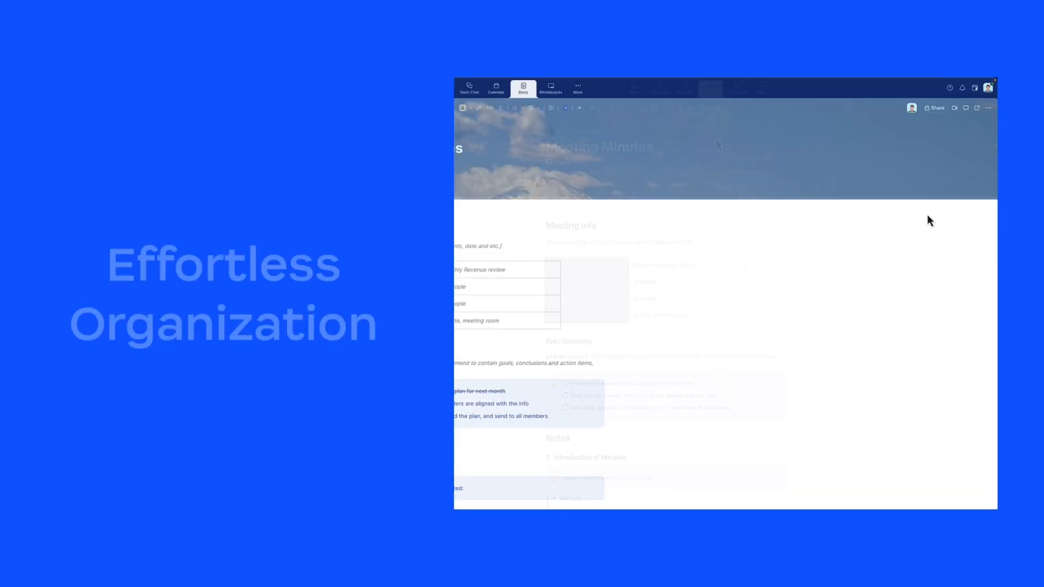
left_click(934, 107)
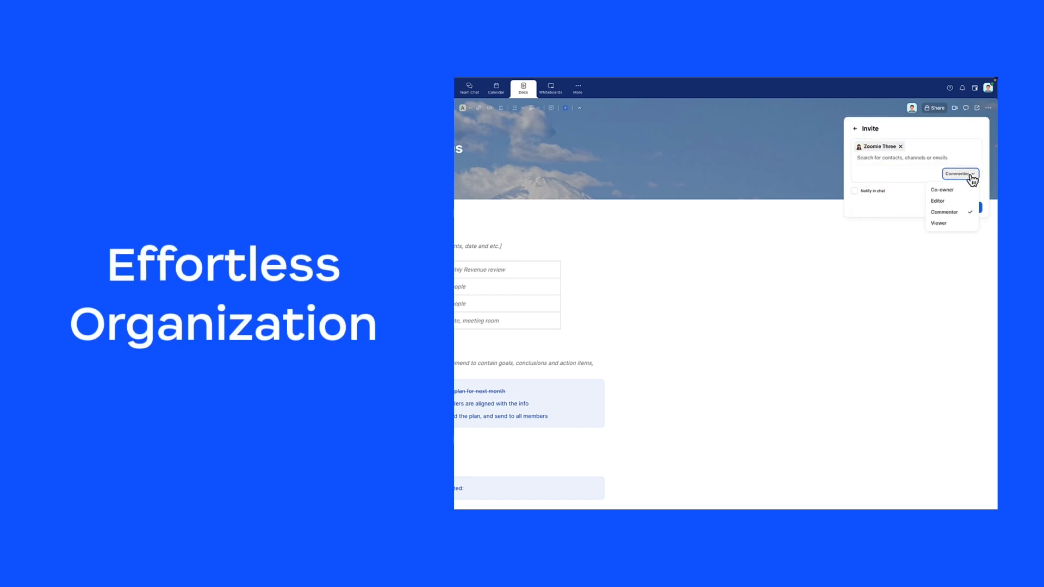
left_click(937, 200)
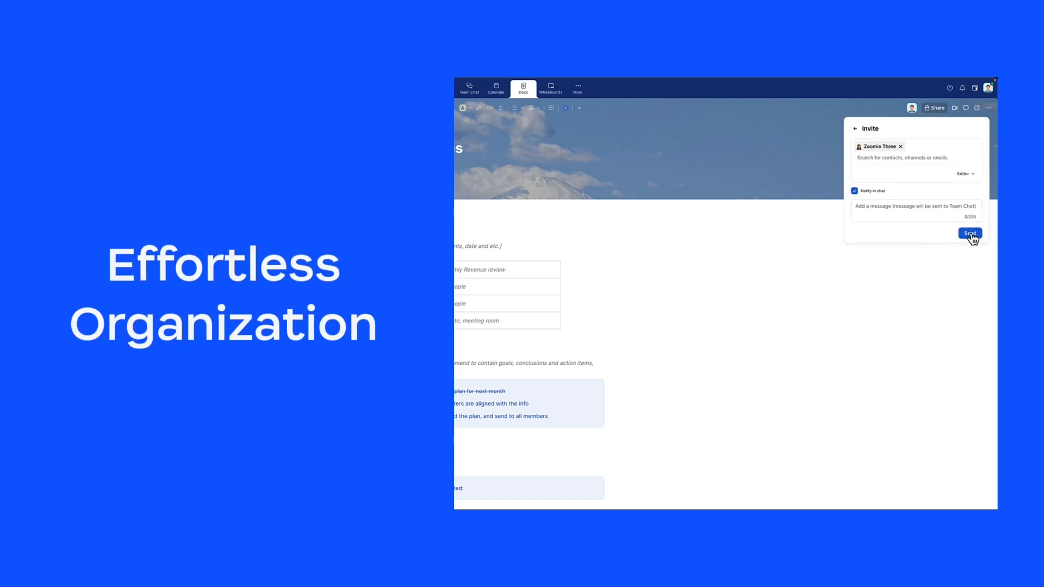
left_click(969, 233)
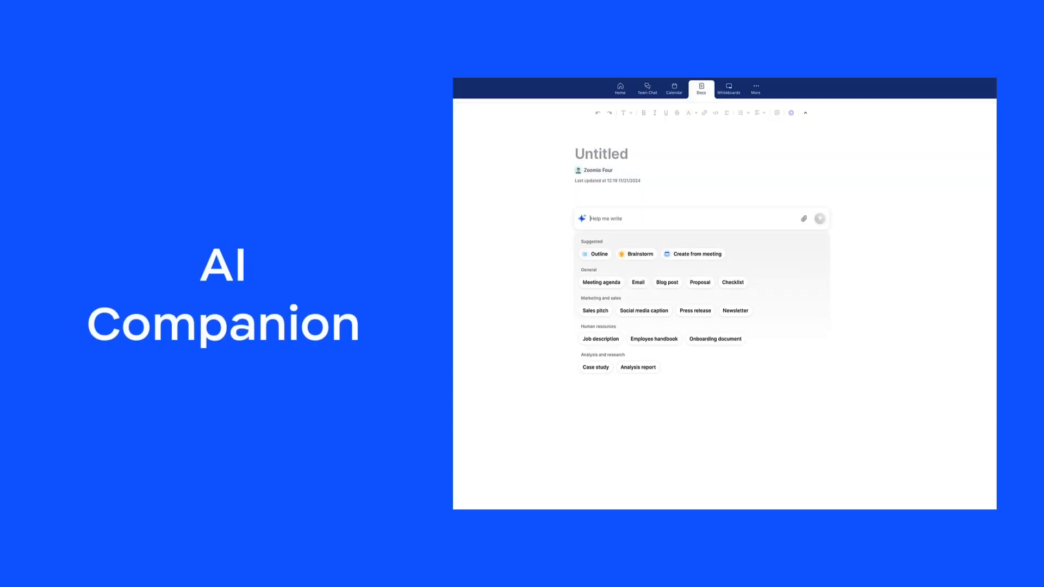
left_click(600, 282)
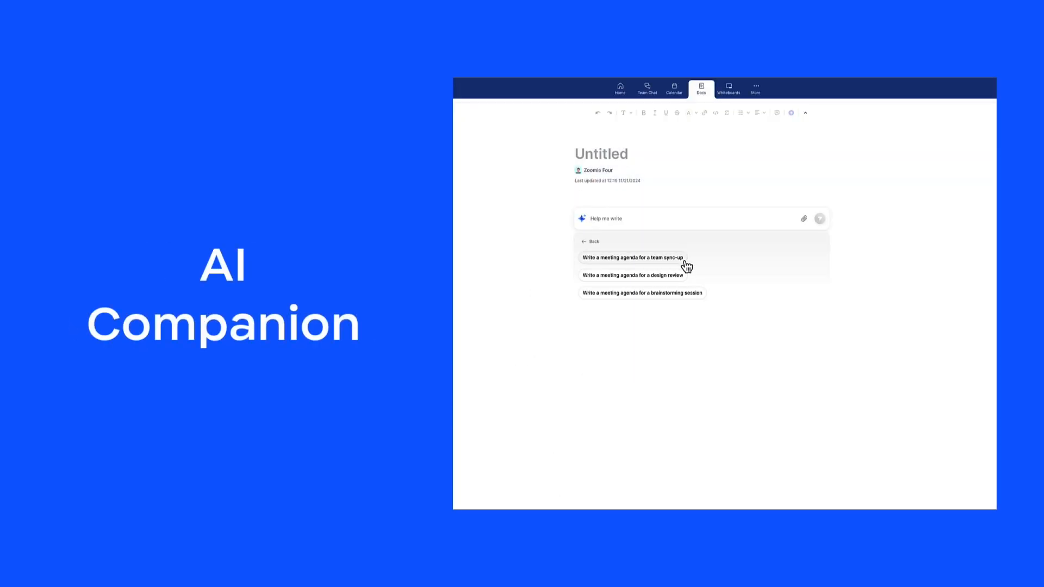
left_click(641, 293)
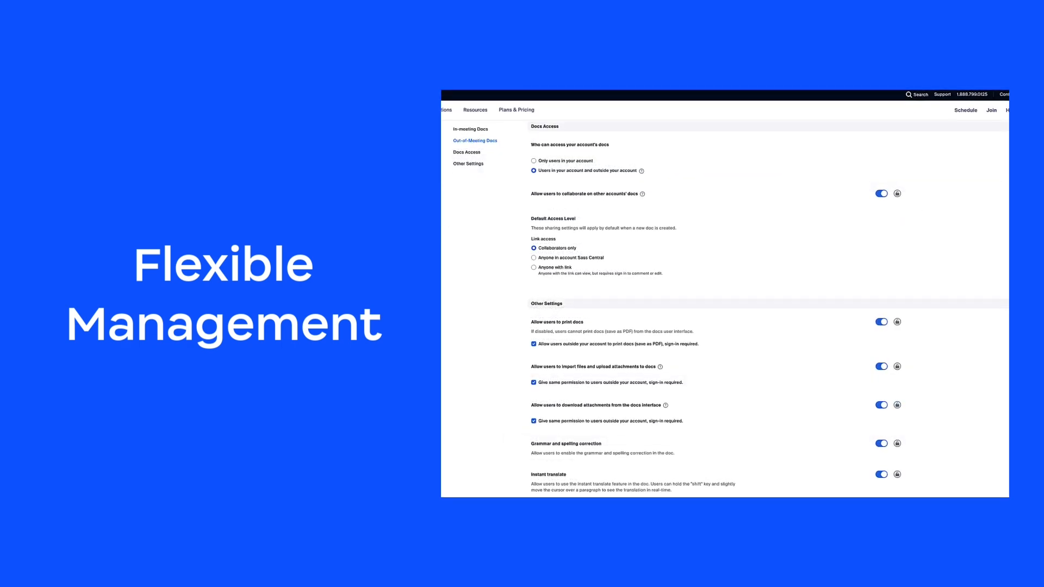
Scroll through the Docs Access and Other Settings sections of the portal's Docs settings.
scroll("down", 3)
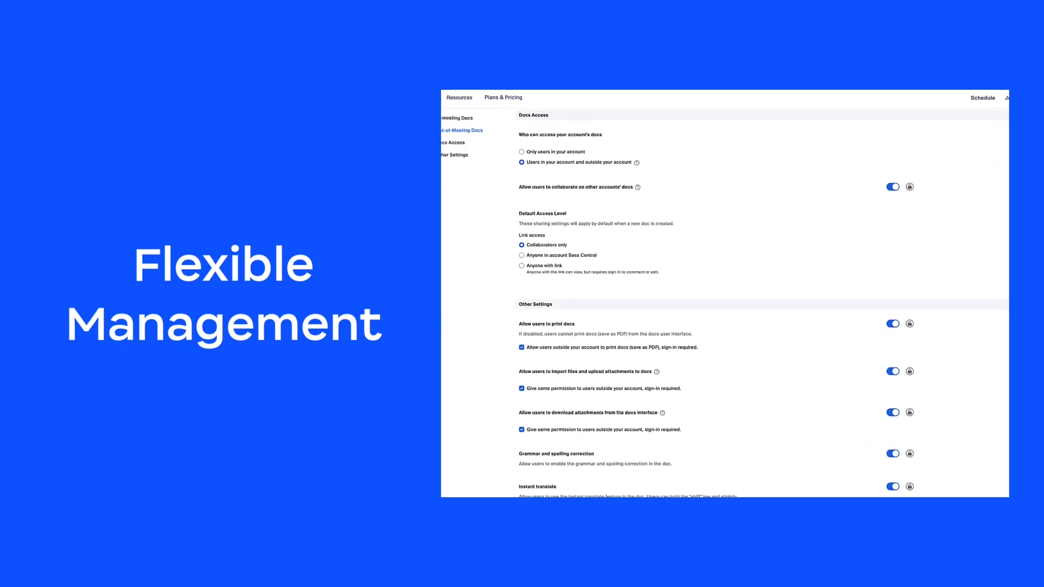
scroll("down", 3)
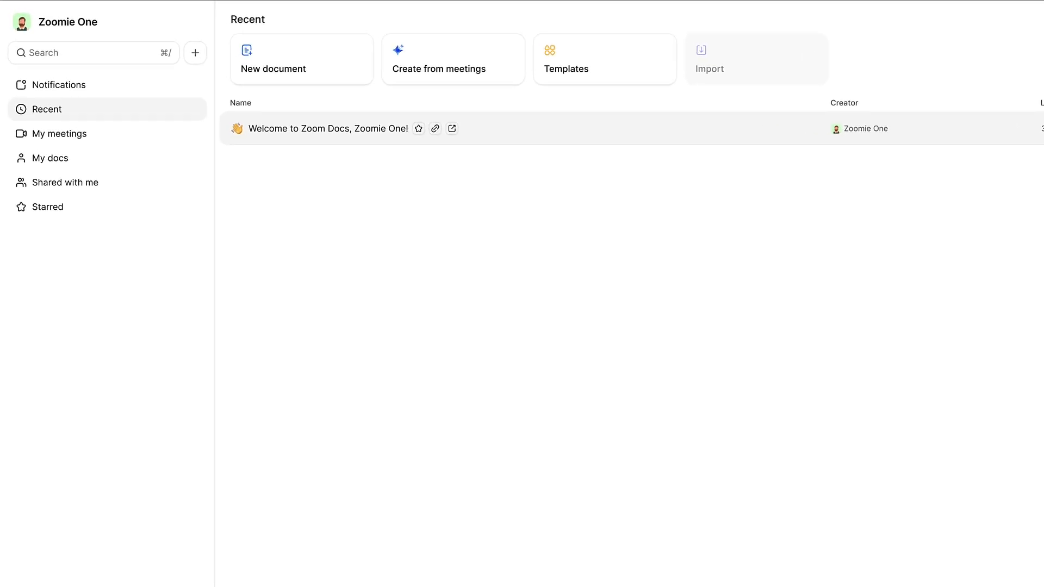
left_click(93, 53)
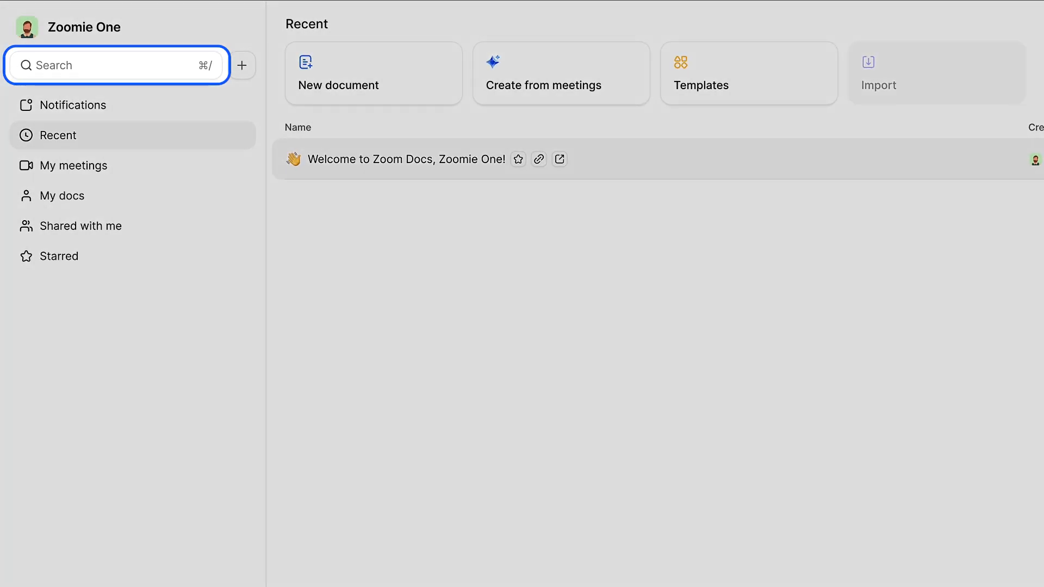
left_click(117, 65)
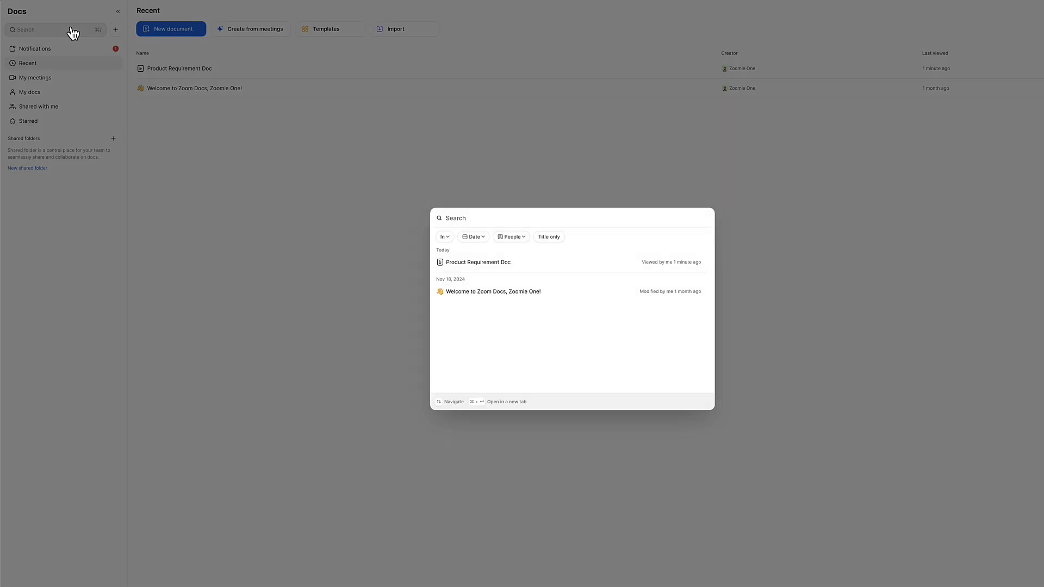
type("Engagement")
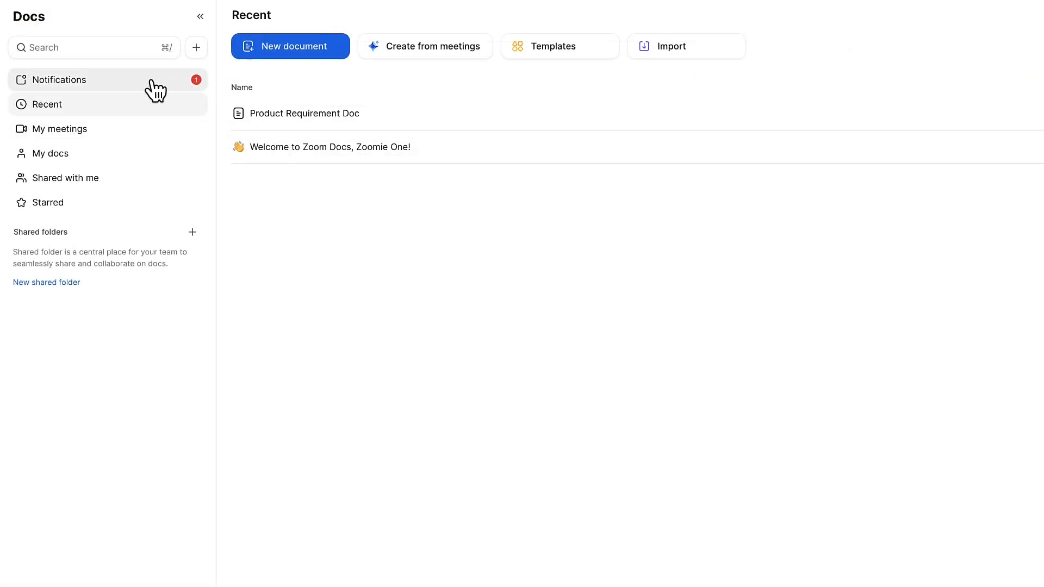
Check the Meeting Agenda edit invitation in Notifications, then return to the Recent list.
left_click(60, 79)
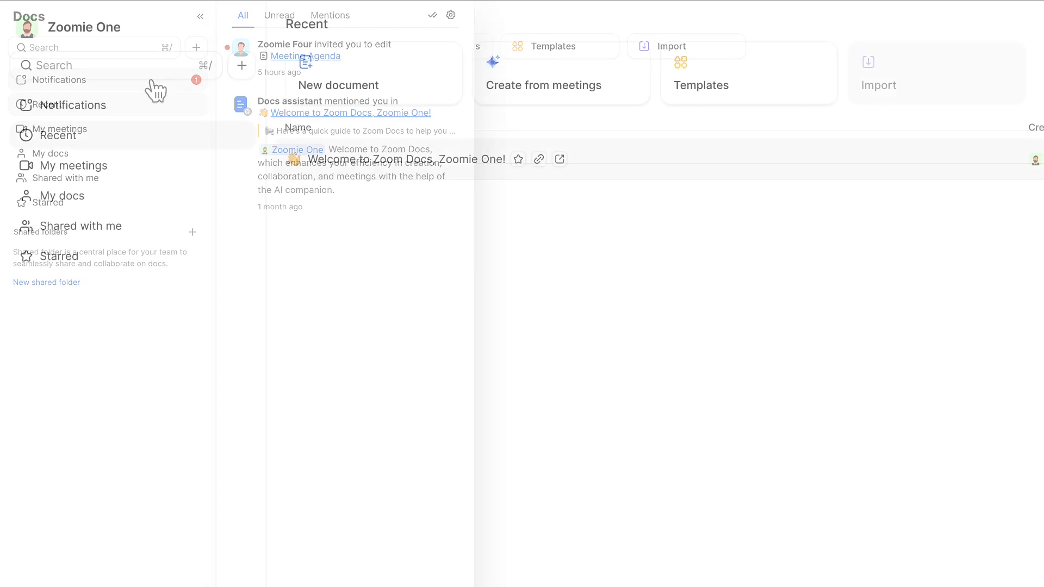
left_click(60, 135)
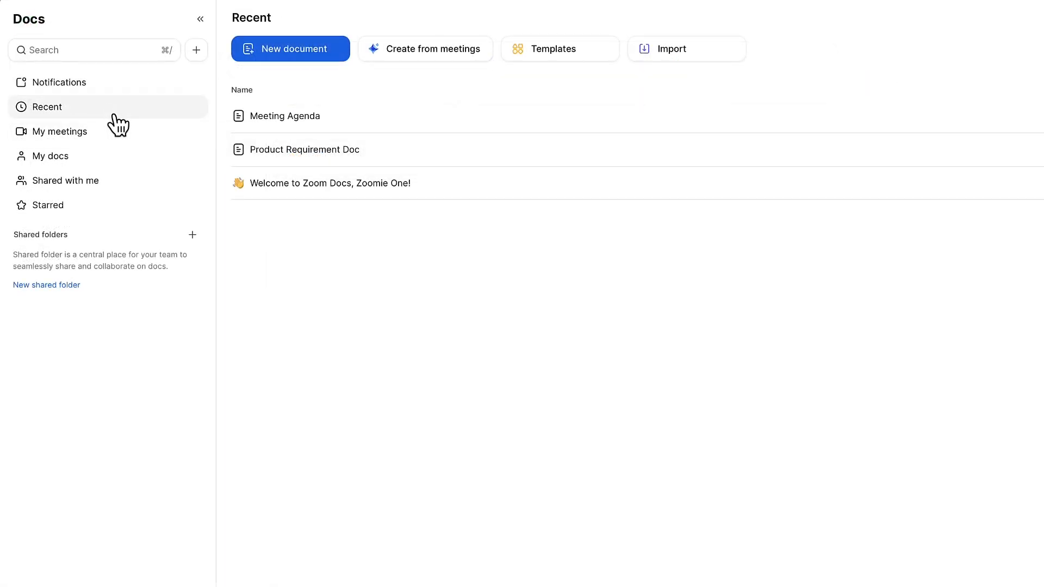
mouse_move(309, 153)
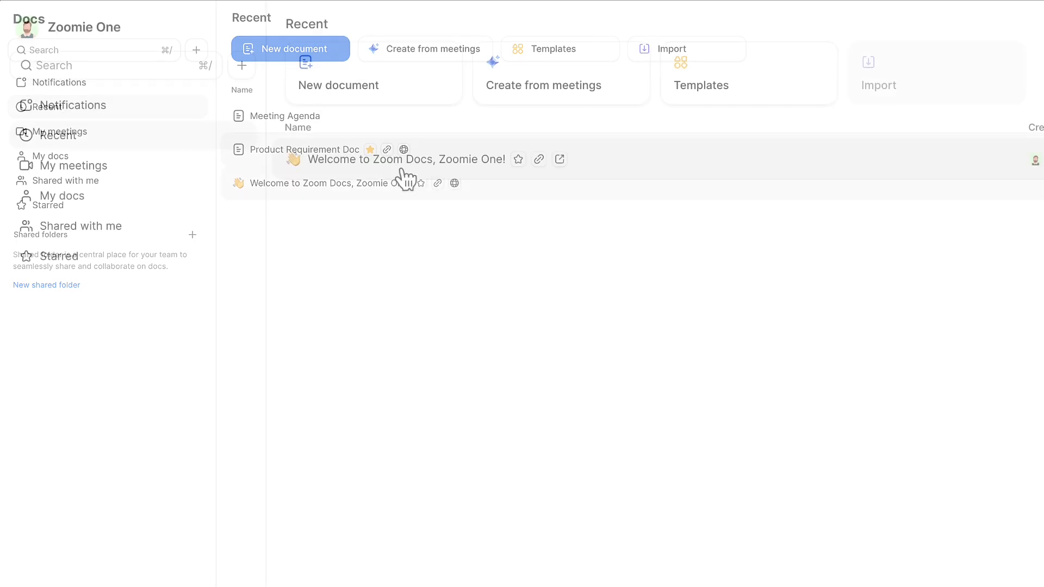
Create a doc for the Dec 27 meeting, sharing it with the invitee as Editor.
left_click(73, 165)
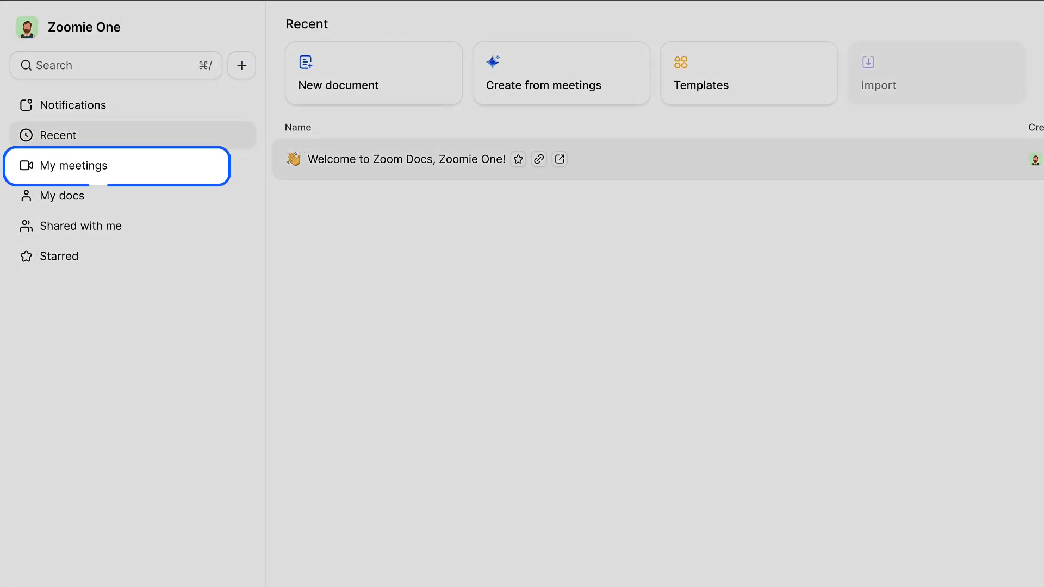
left_click(74, 165)
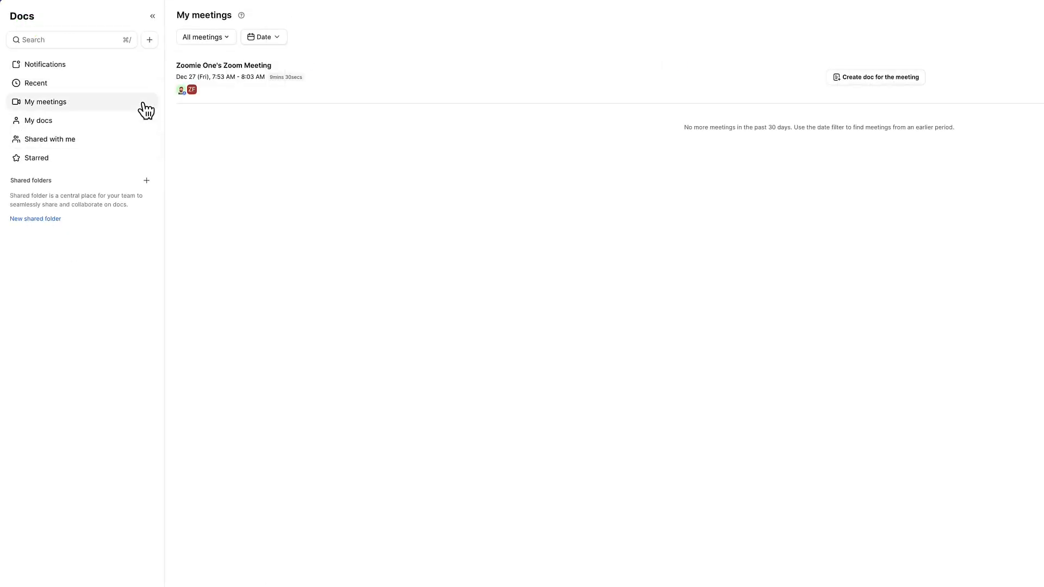
mouse_move(201, 91)
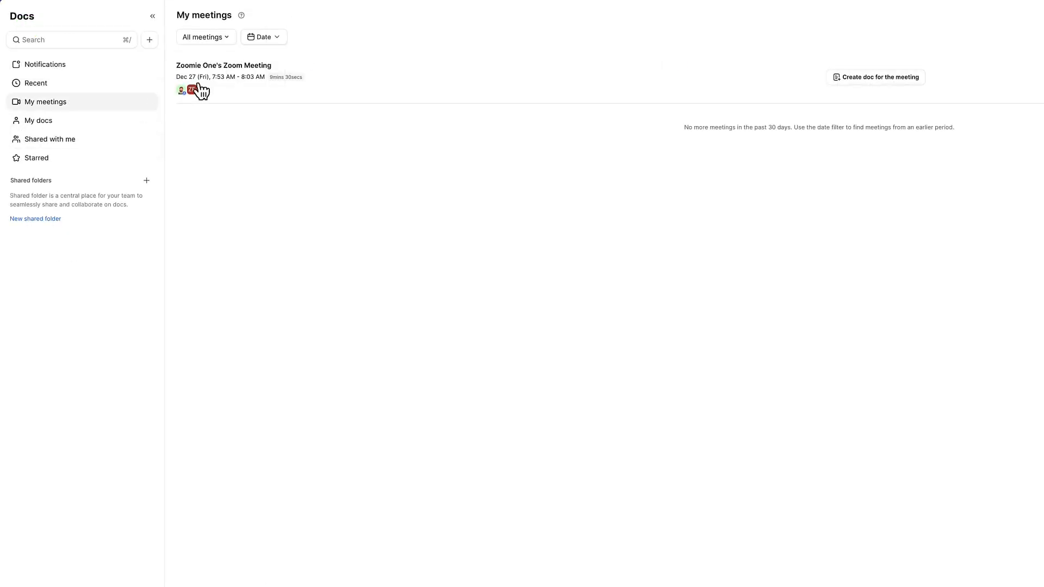
left_click(875, 76)
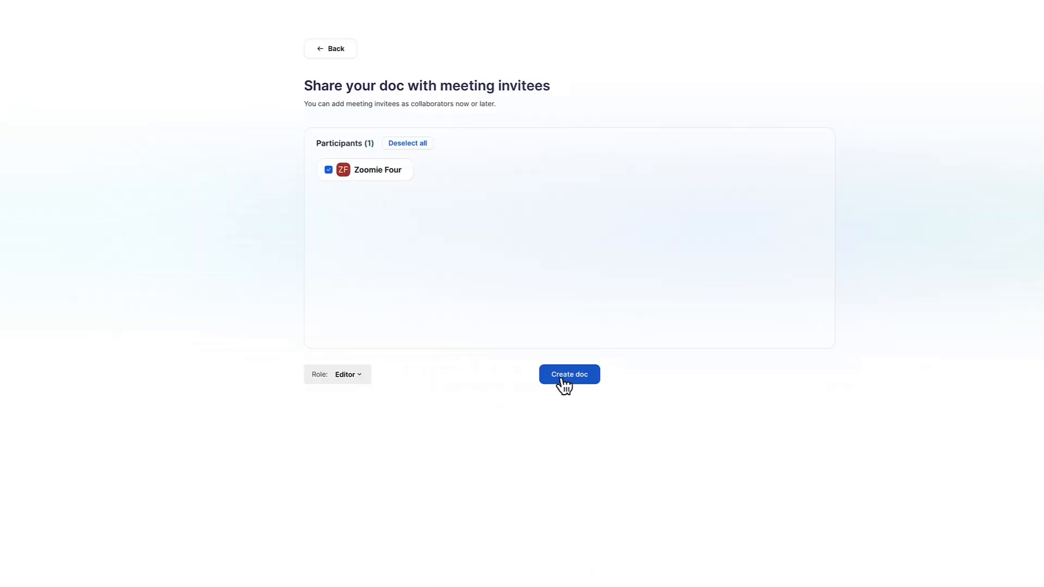
left_click(569, 374)
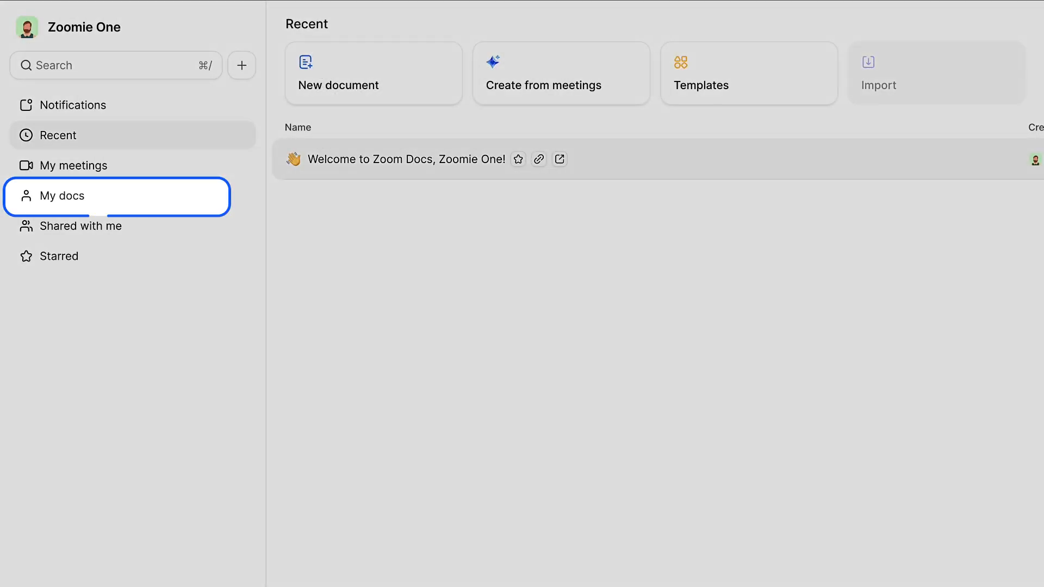
View My docs, then browse and close the Templates gallery.
left_click(59, 195)
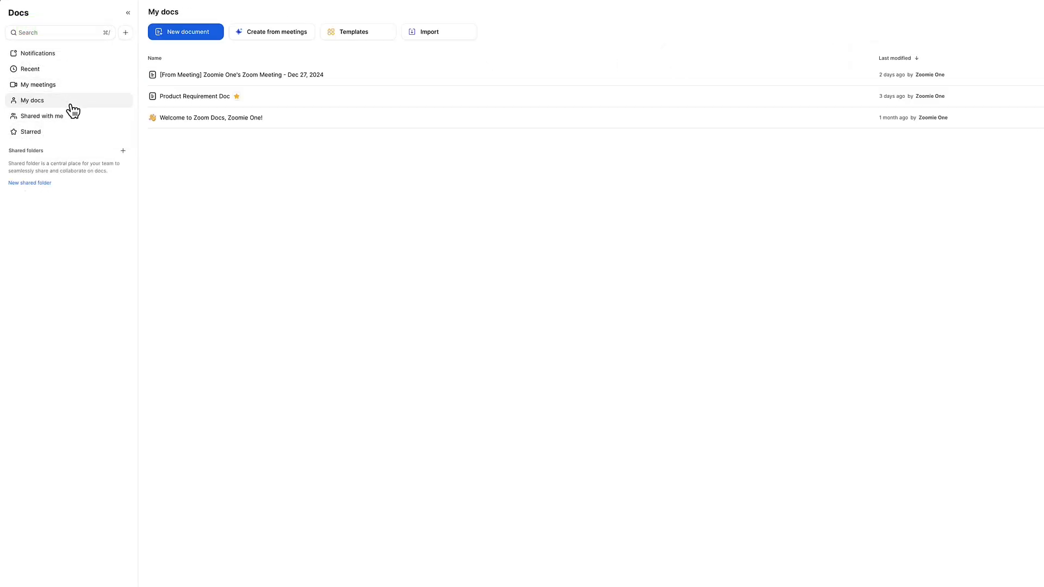
left_click(353, 32)
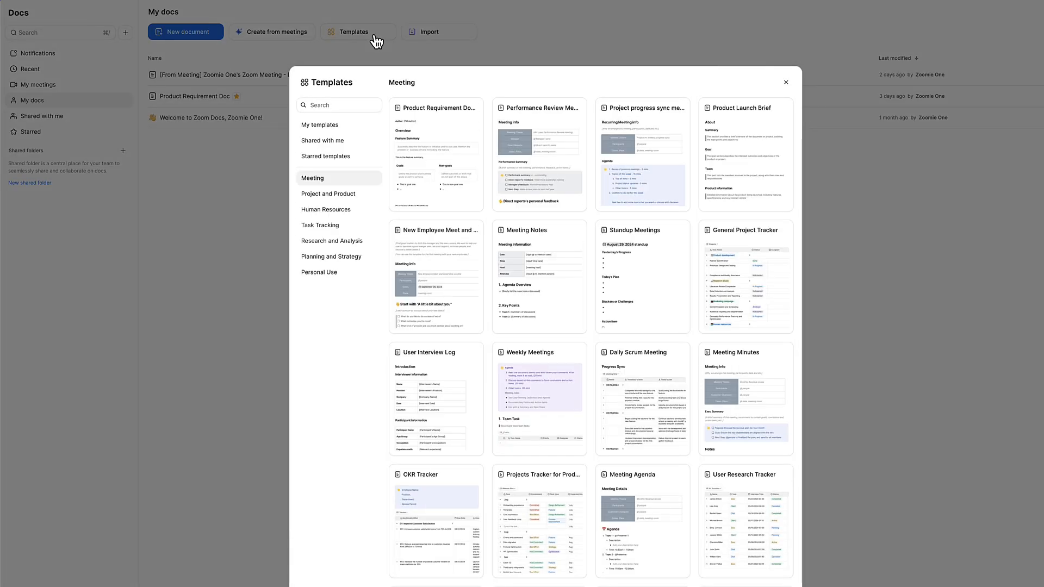
left_click(429, 31)
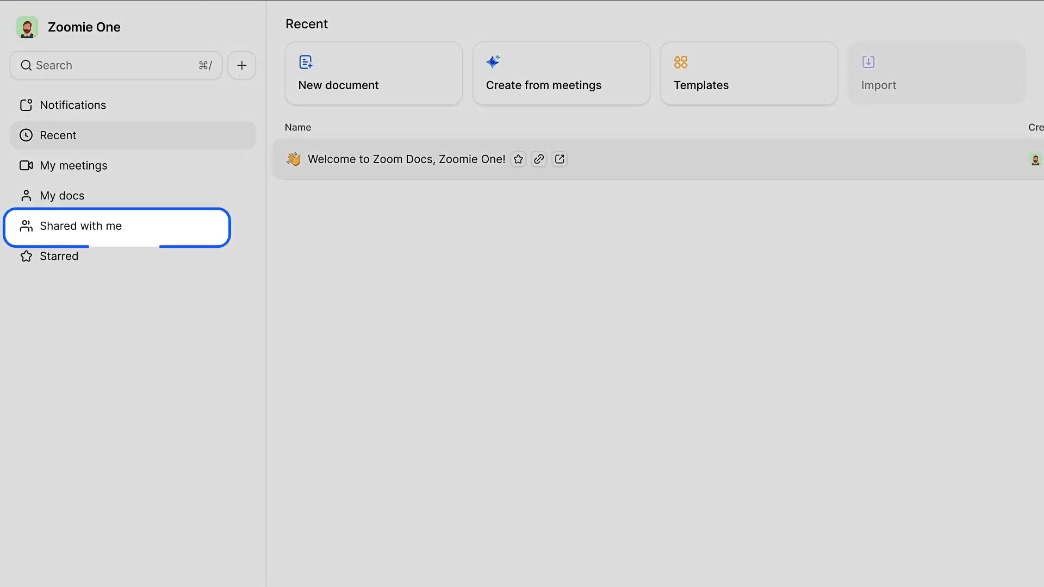
Browse Shared with me and Recent, then show Starred with Meeting Minutes and Product Requirement Doc.
left_click(80, 226)
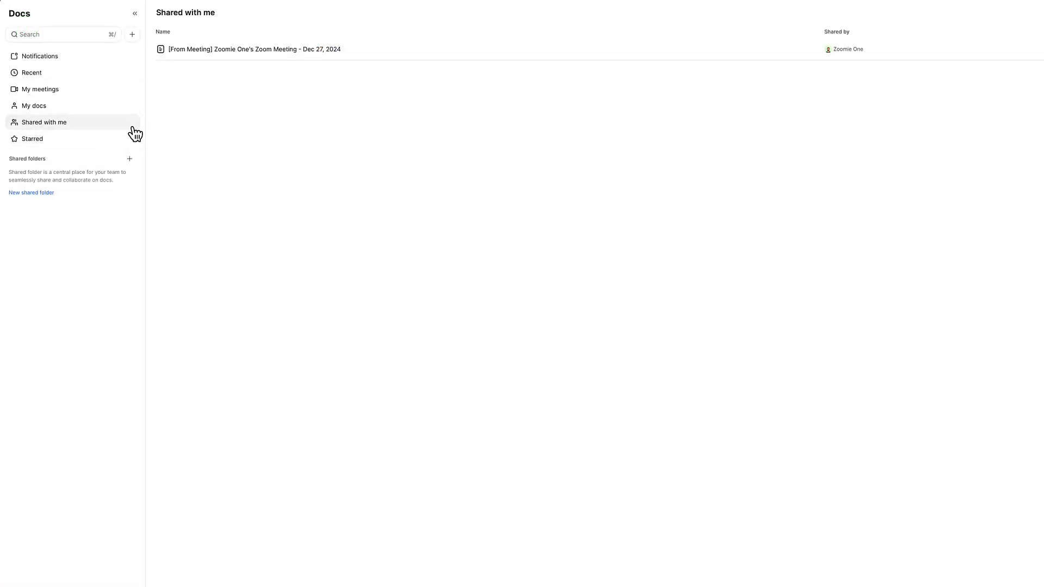
mouse_move(332, 77)
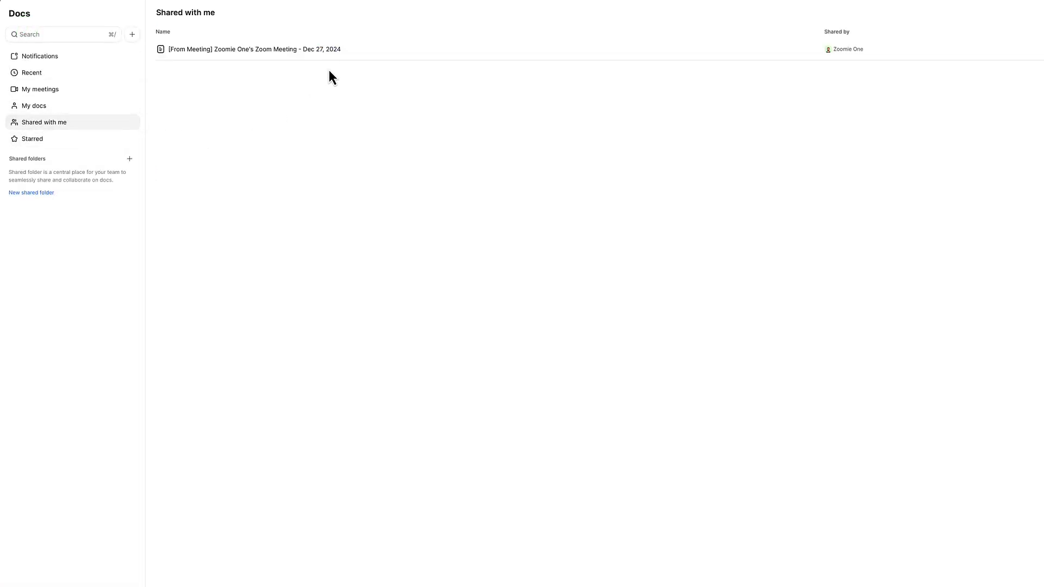
left_click(254, 49)
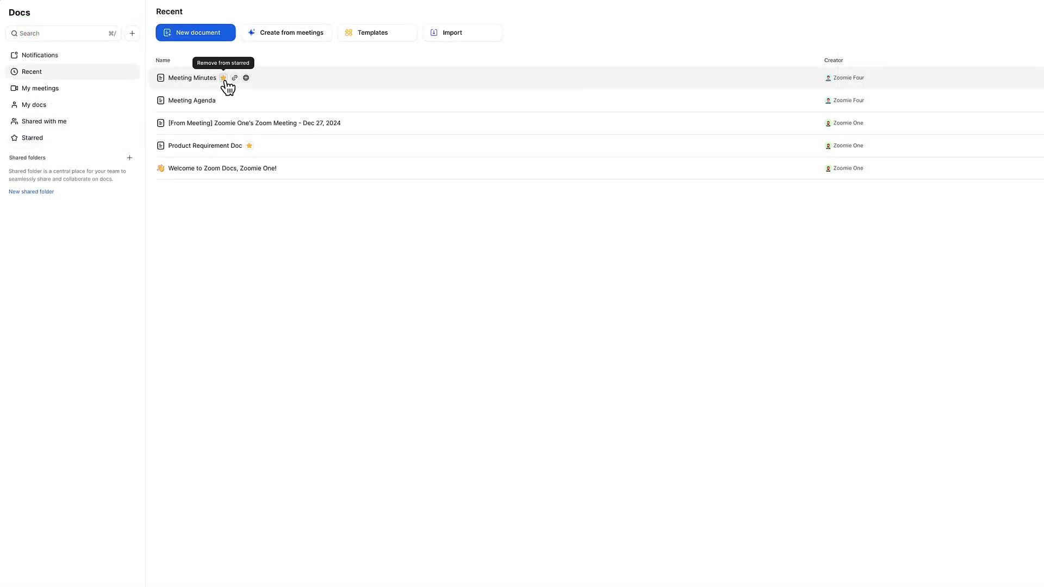
left_click(32, 138)
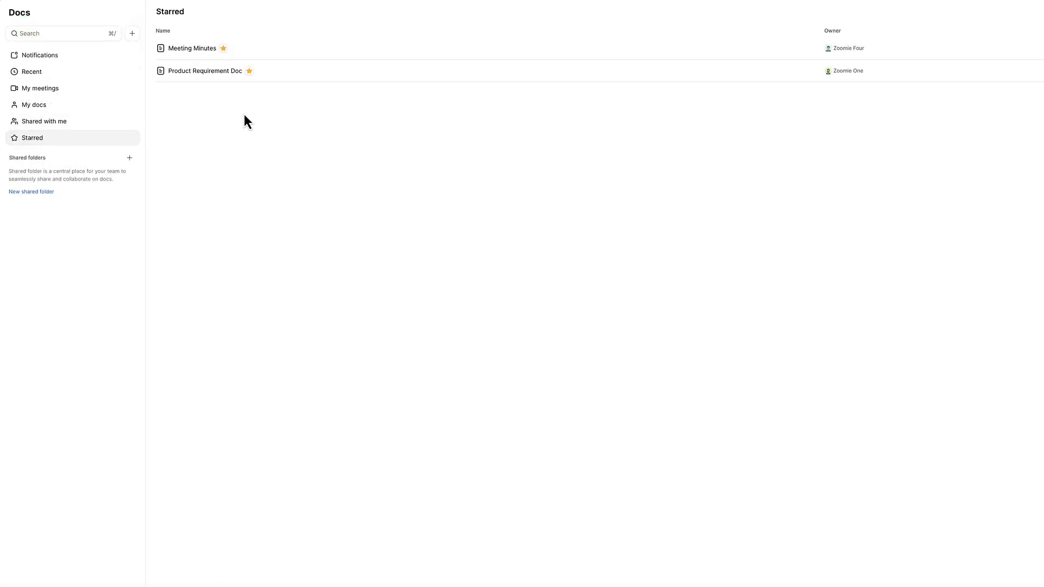
left_click(193, 47)
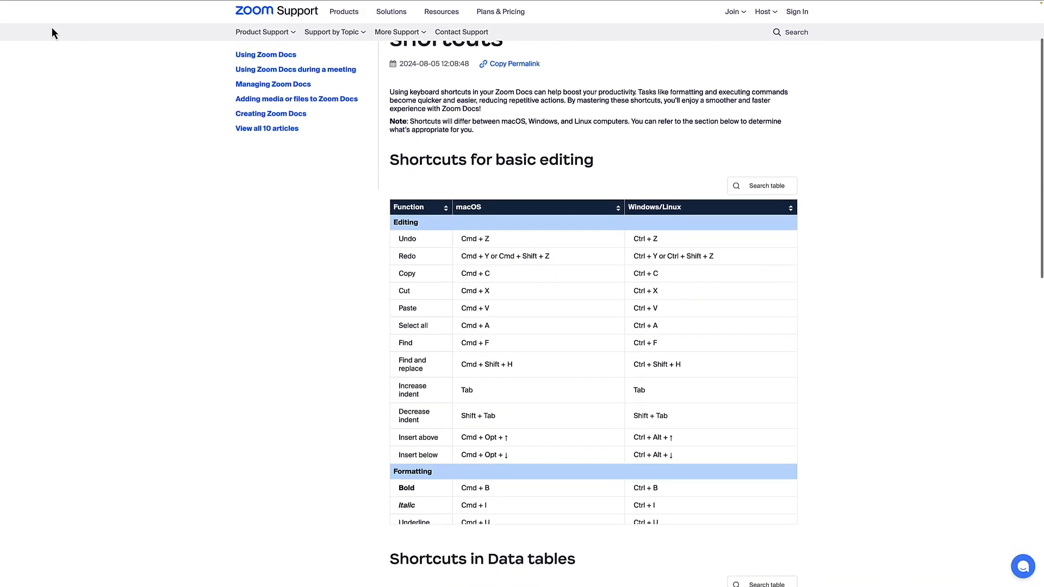
scroll("down", 3)
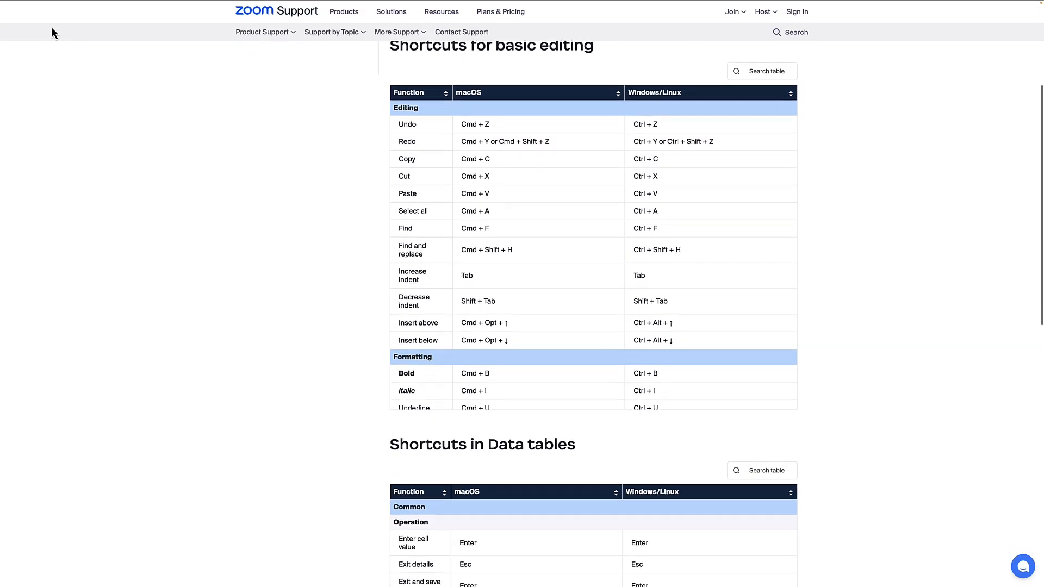
scroll("down", 3)
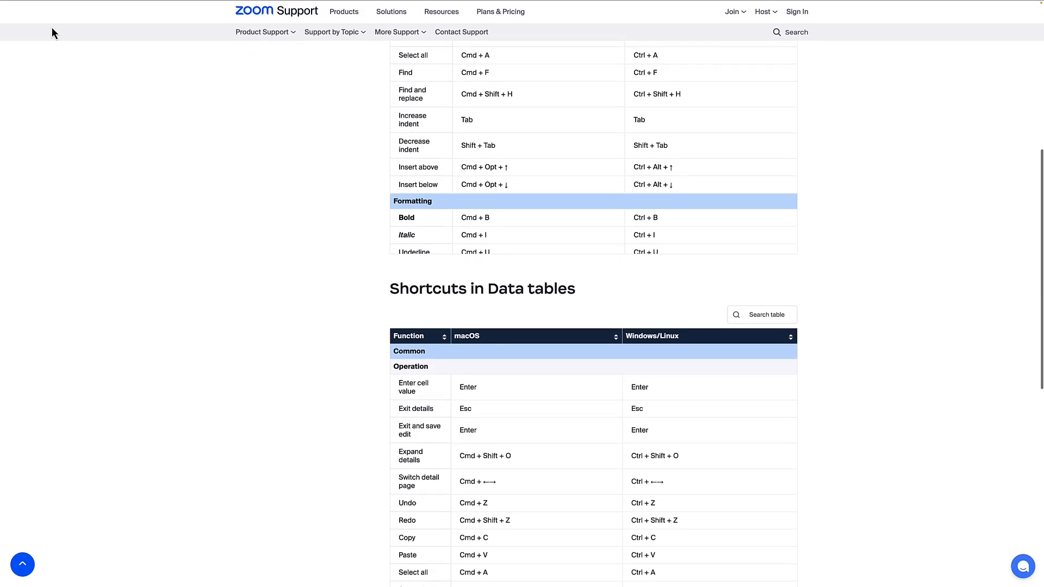
scroll("down", 3)
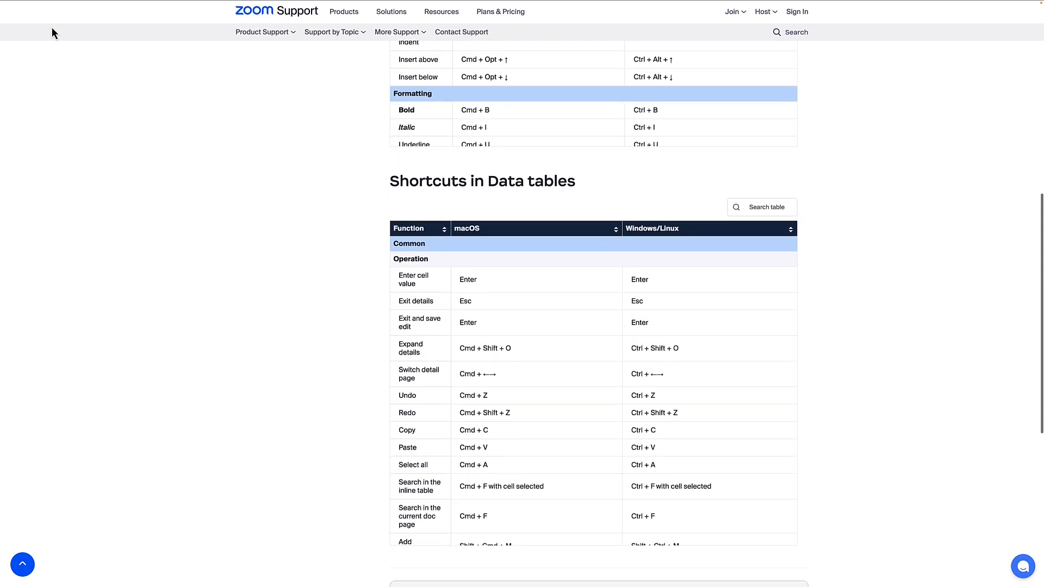
scroll("down", 3)
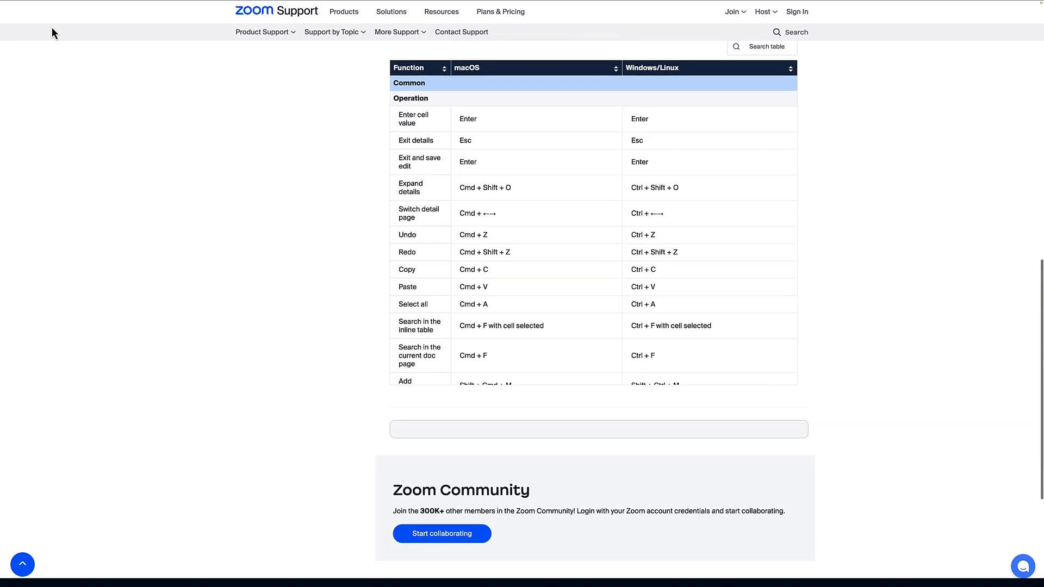
scroll("down", 3)
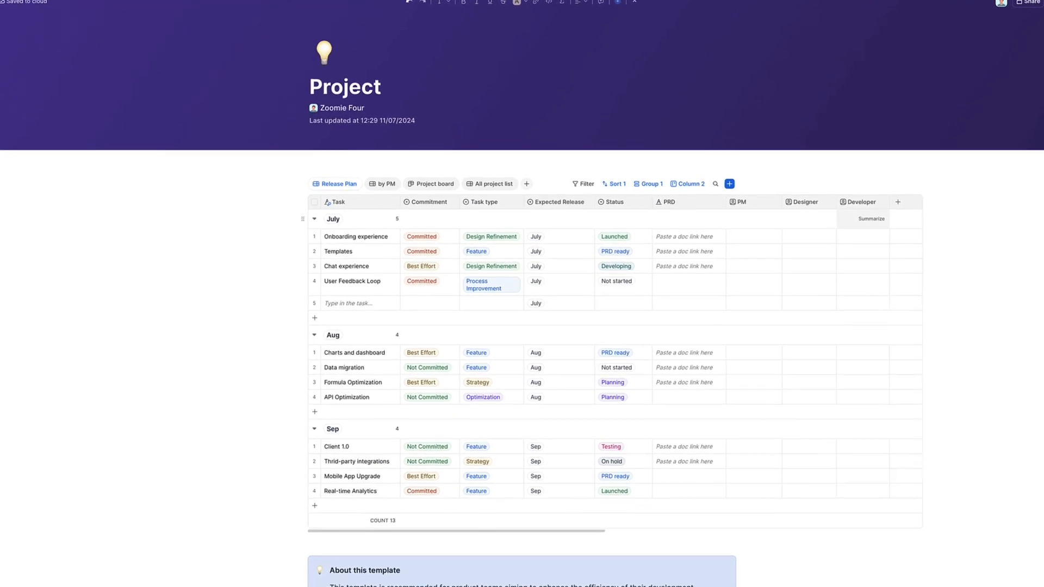
Scroll the Weekly Meetings doc and bring up its AI Companion options.
scroll("down", 3)
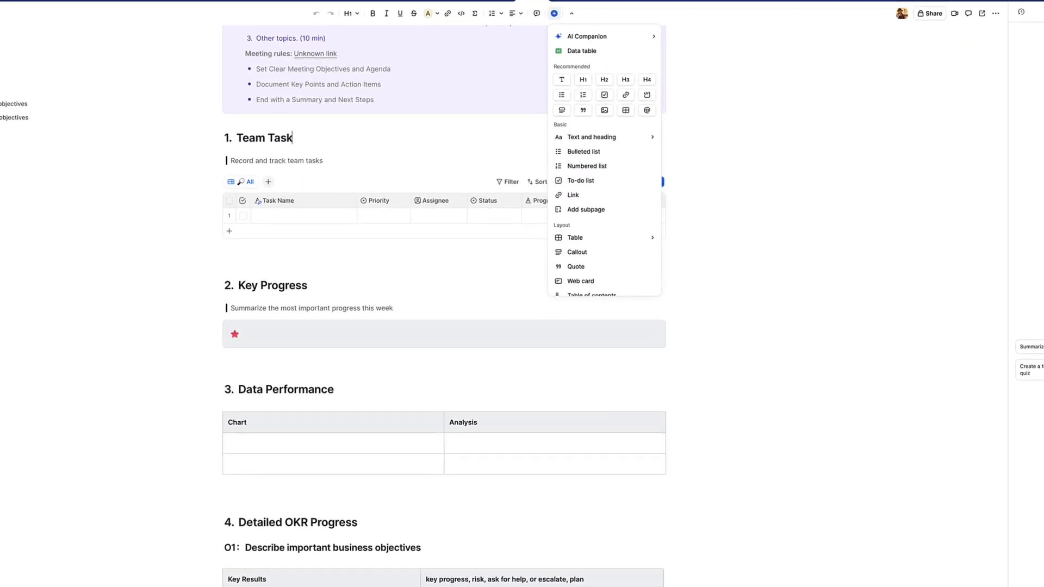
left_click(586, 47)
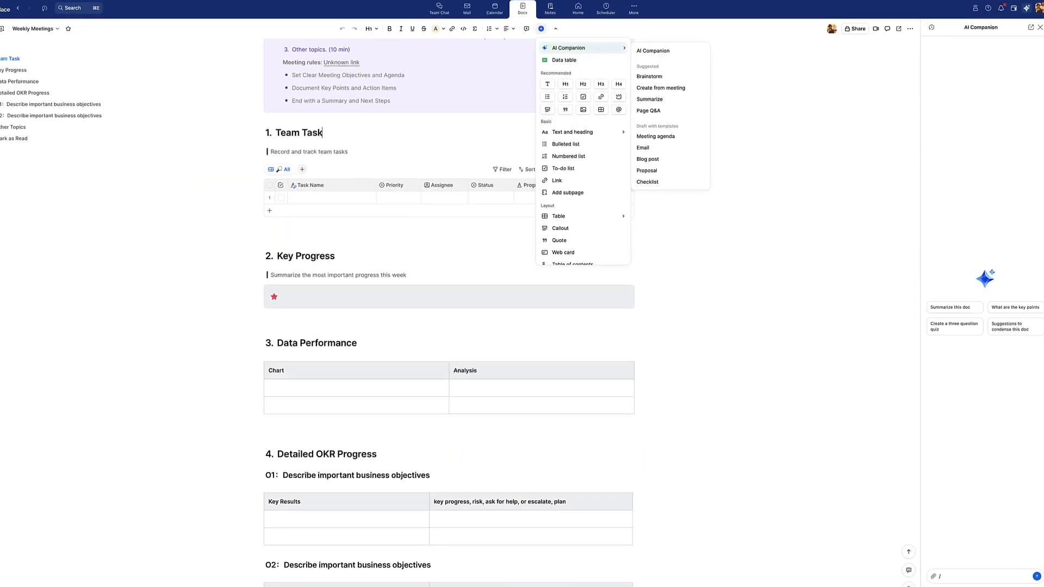